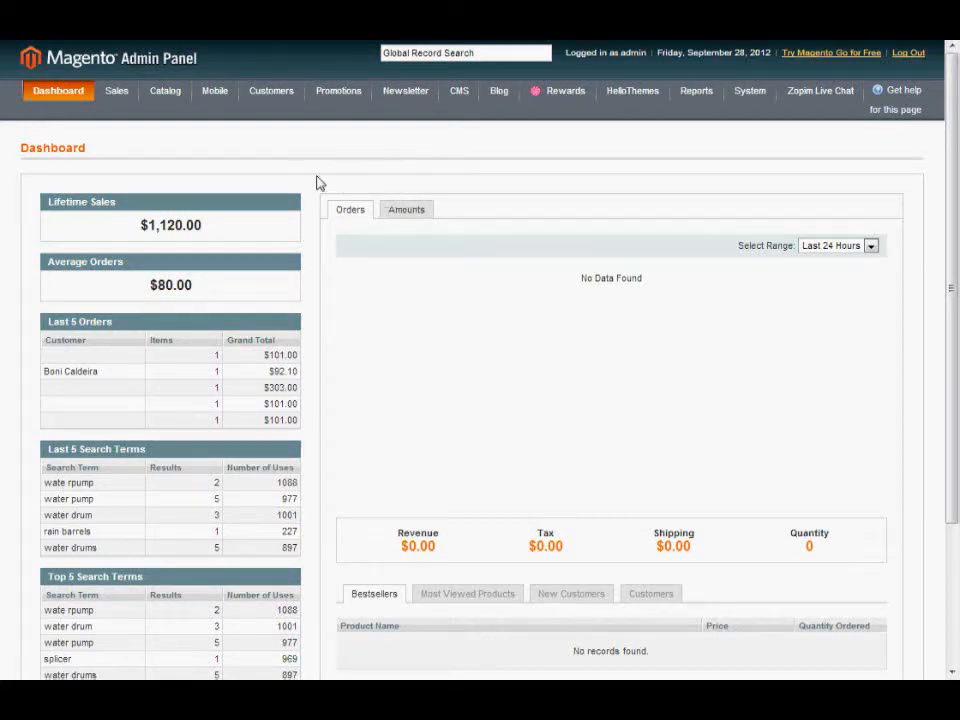
{"action": "mouse_move", "coordinate": [172, 112]}
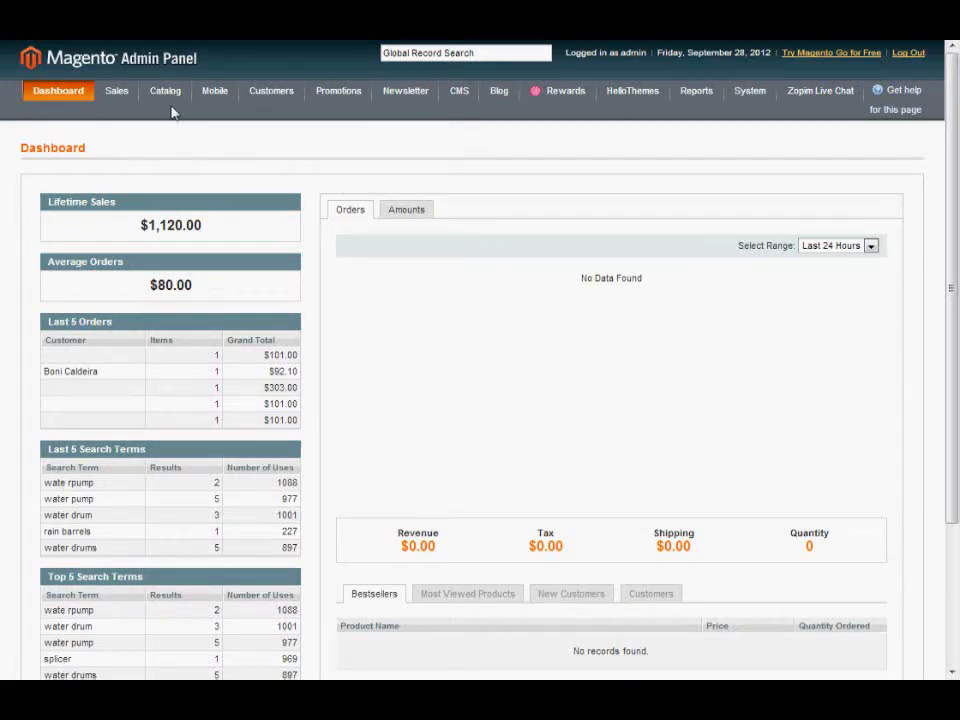
Reach Catalog > Manage Products listing all 10 records and pick the Transporter Boat row
{"action": "left_click", "coordinate": [164, 92]}
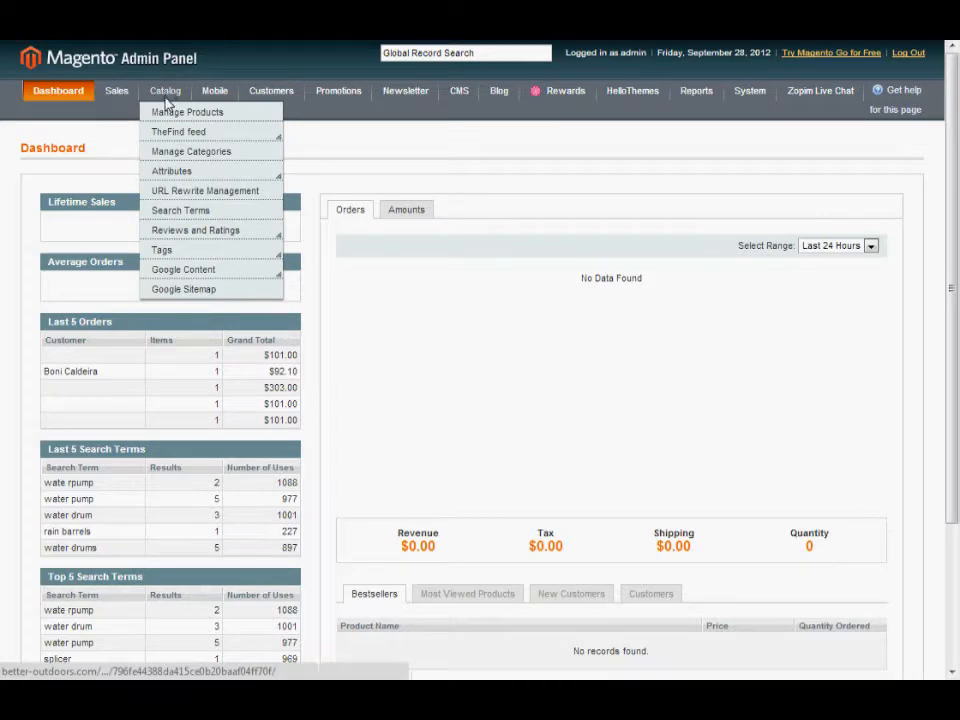
{"action": "left_click", "coordinate": [188, 112]}
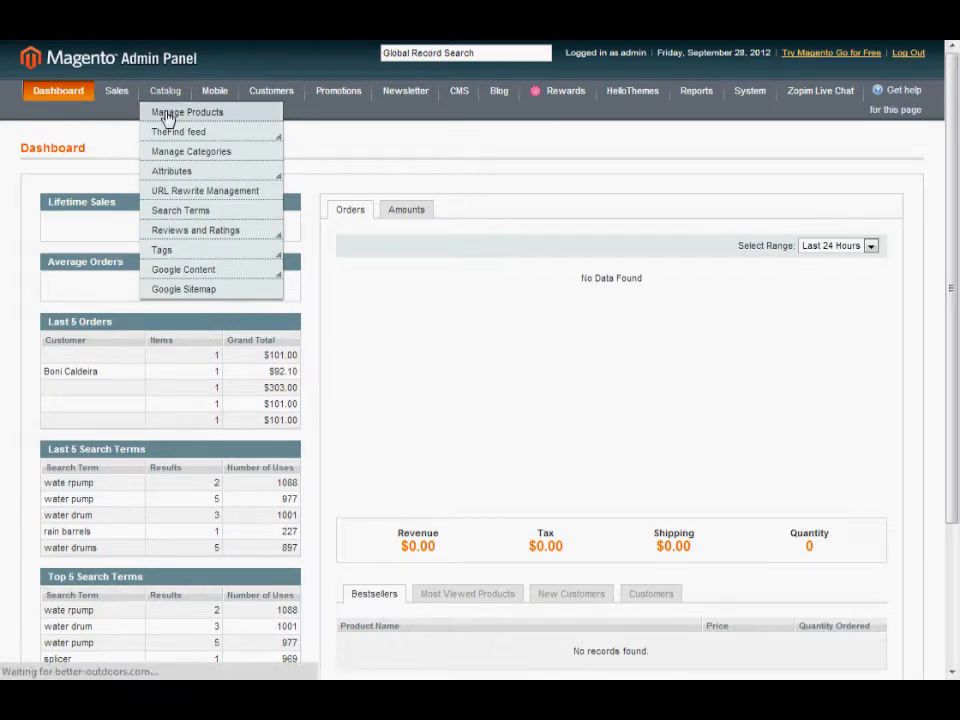
{"action": "left_click", "coordinate": [186, 112]}
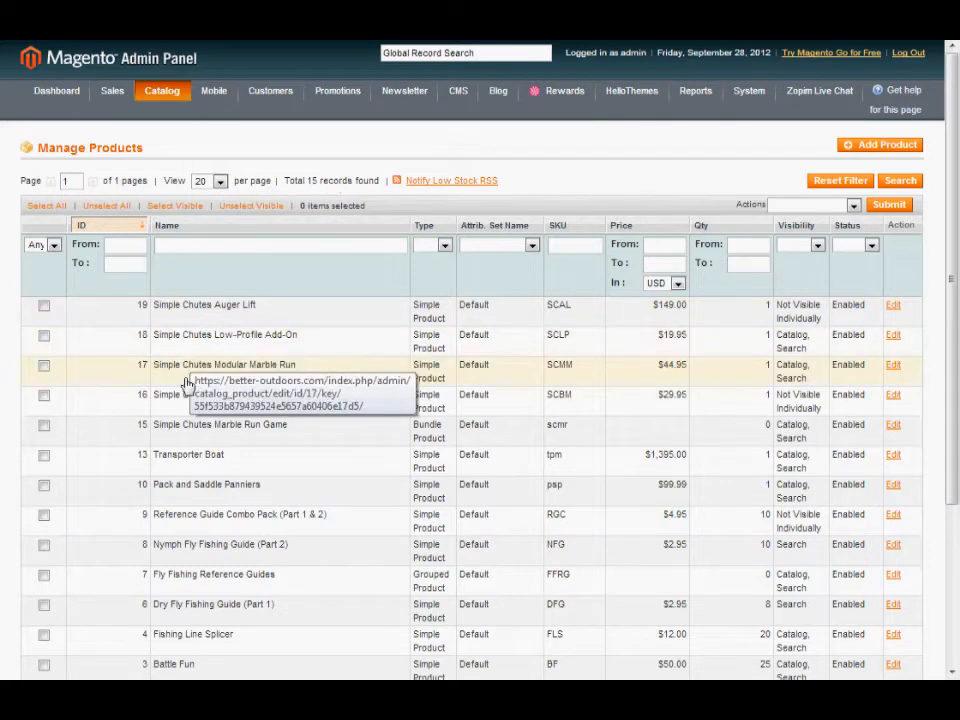
{"action": "mouse_move", "coordinate": [168, 462]}
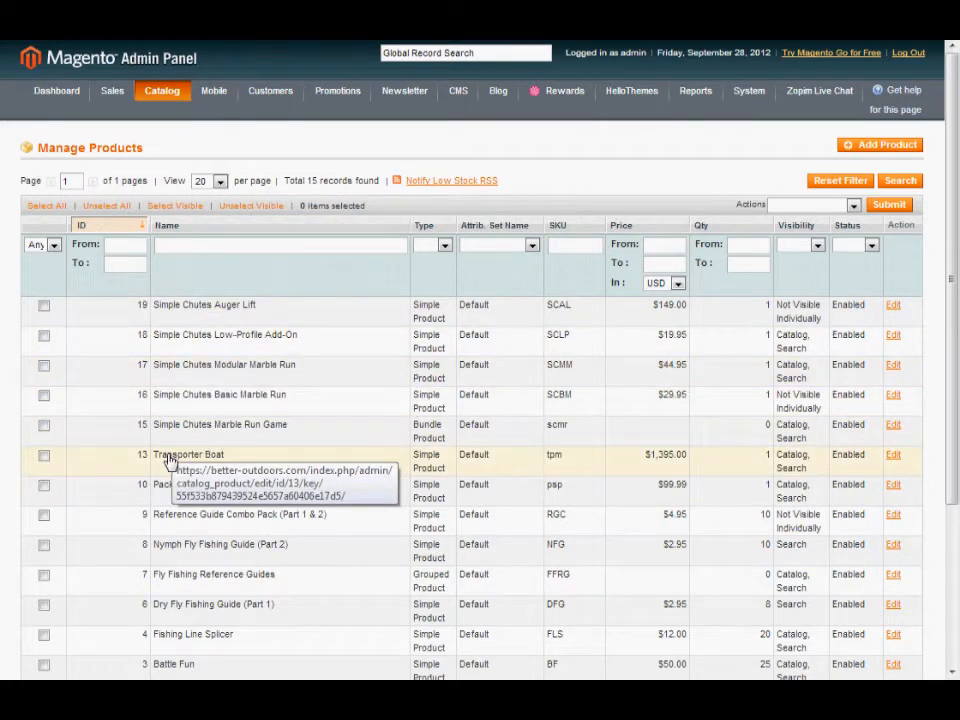
{"action": "left_click", "coordinate": [188, 454]}
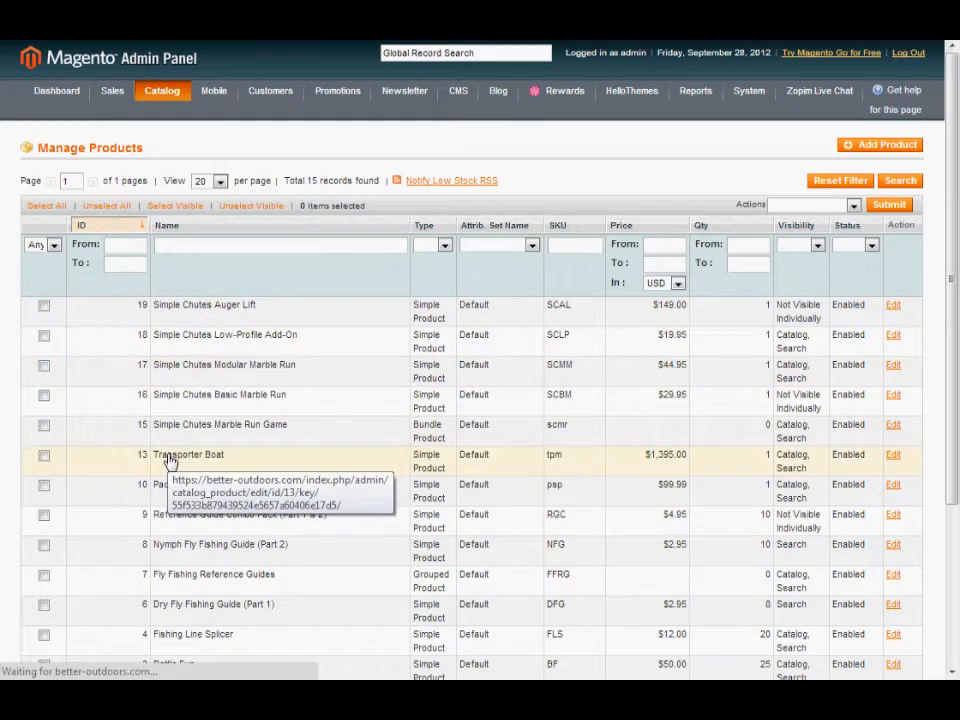
Edit Transporter Boat and show its Images section with the Mini Transporter Boat image
{"action": "left_click", "coordinate": [188, 454]}
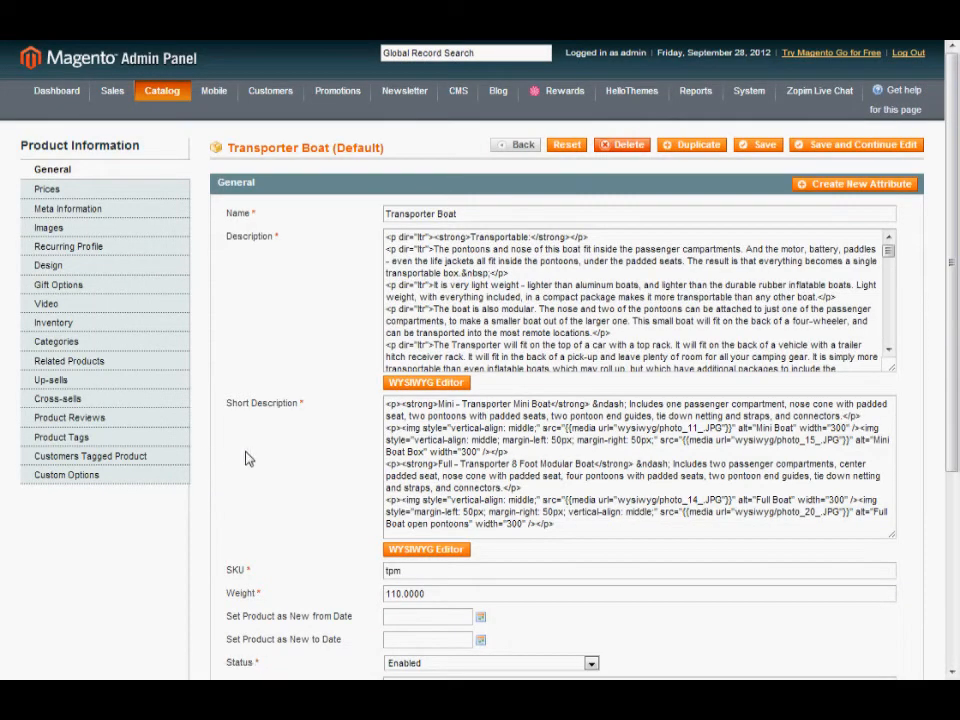
{"action": "mouse_move", "coordinate": [142, 180]}
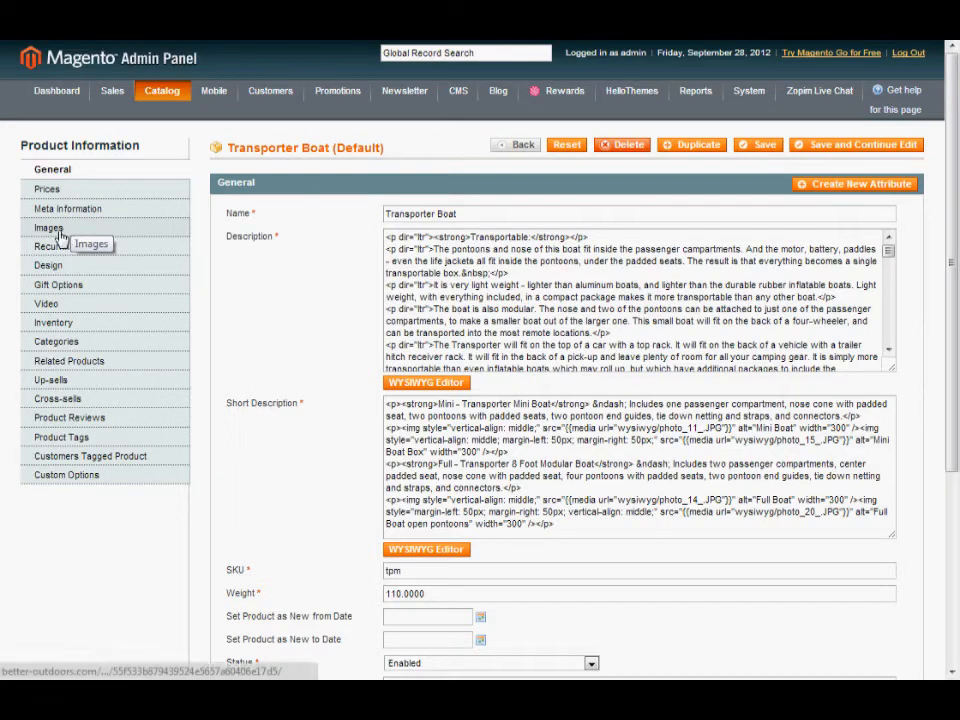
{"action": "left_click", "coordinate": [48, 228]}
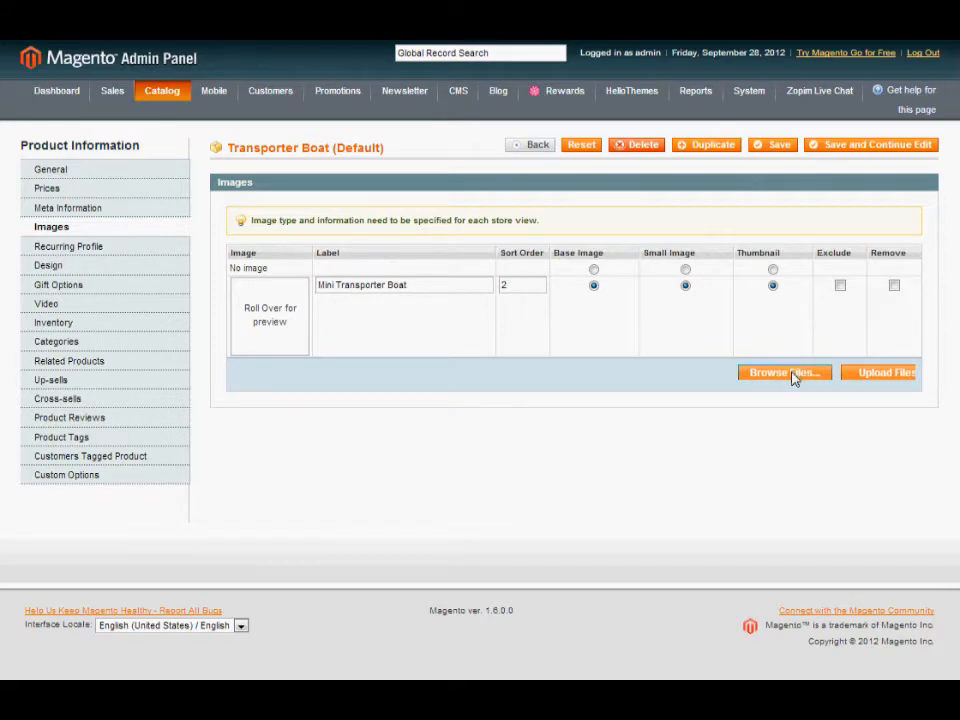
Browse the local image folder and select several boat photos for upload
{"action": "left_click", "coordinate": [783, 372]}
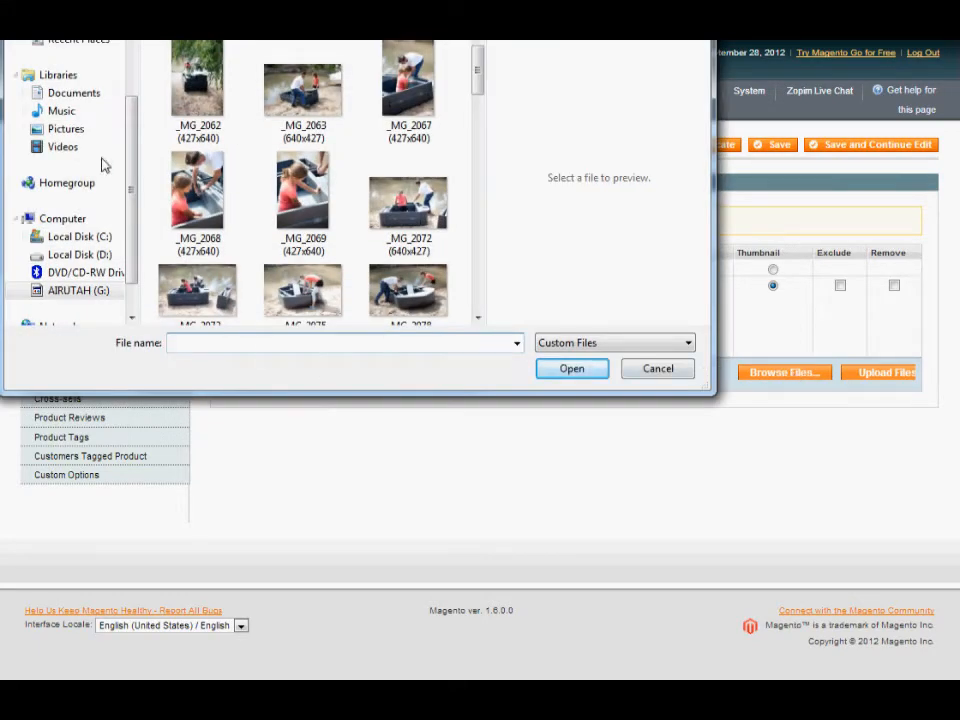
{"action": "scroll", "scroll_direction": "down", "scroll_amount": 3}
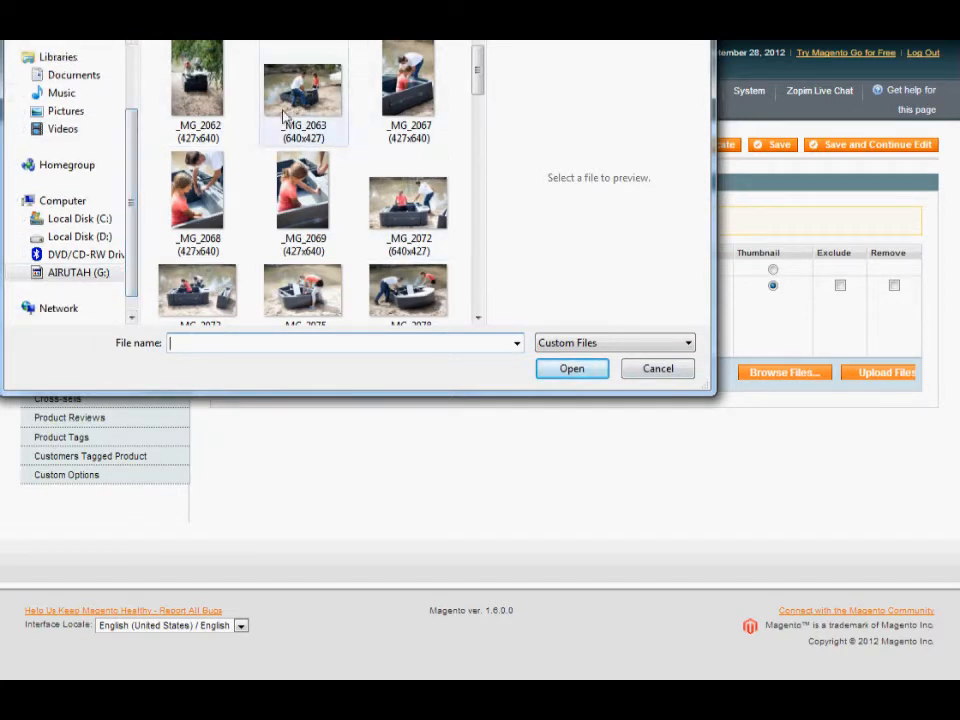
{"action": "left_click", "coordinate": [196, 78]}
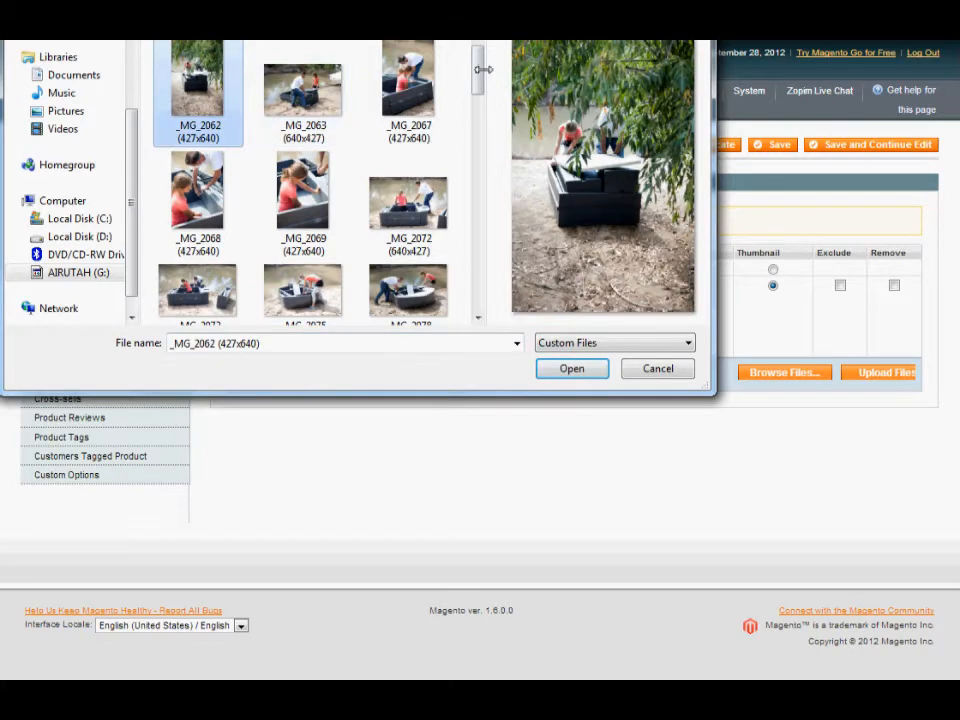
{"action": "scroll", "scroll_direction": "down", "scroll_amount": 3}
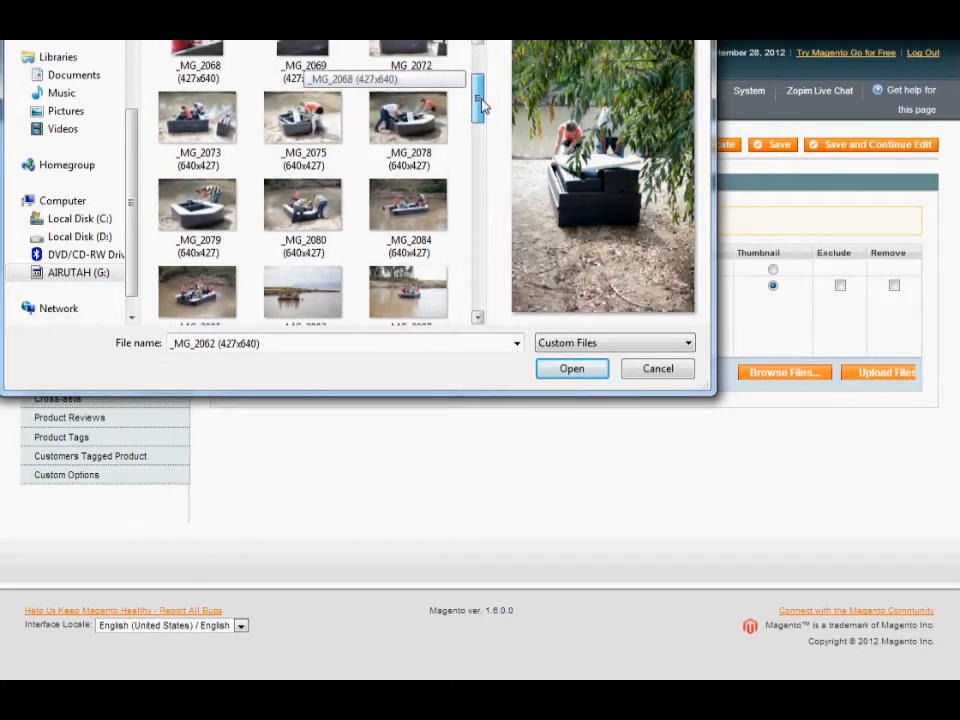
{"action": "left_click", "coordinate": [304, 120]}
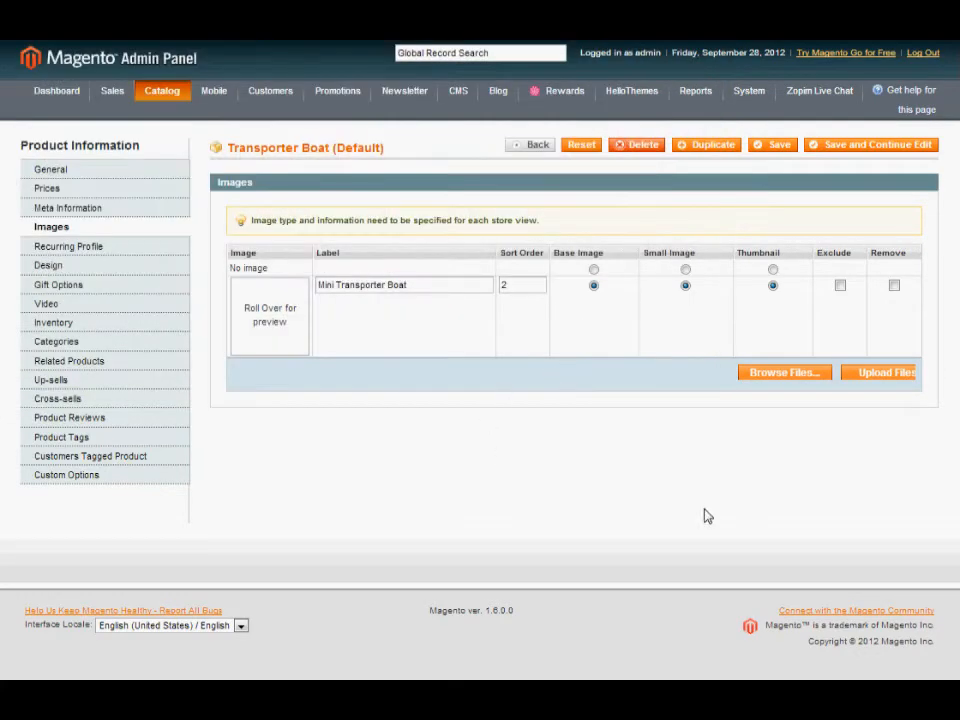
{"action": "mouse_move", "coordinate": [502, 410]}
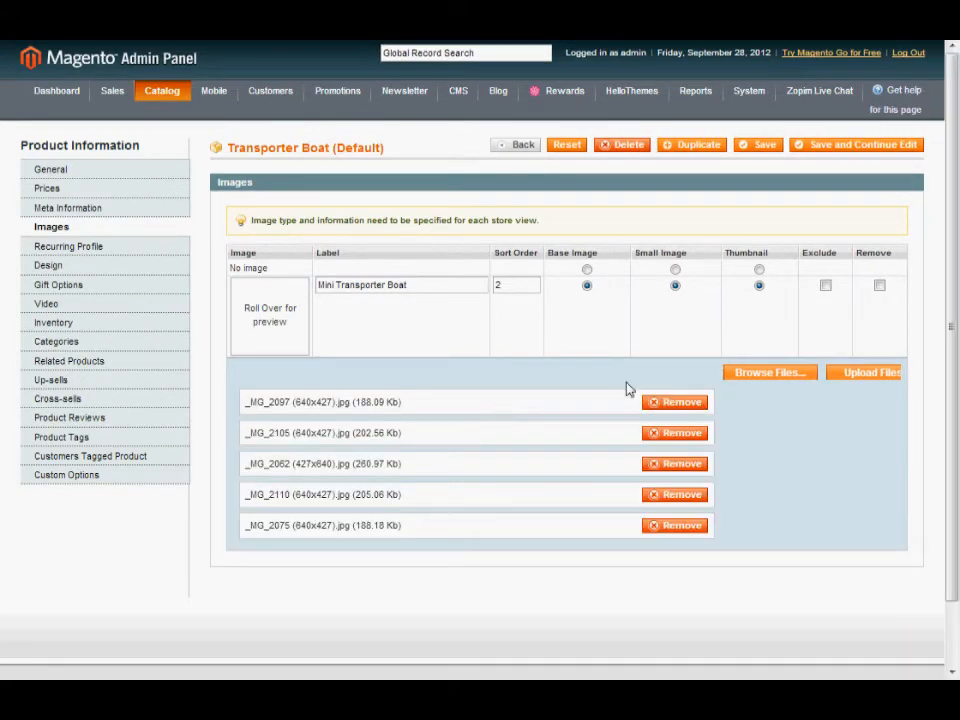
Upload the queued boat photos so they appear with sort orders 3 through 7
{"action": "scroll", "scroll_direction": "down", "scroll_amount": 3}
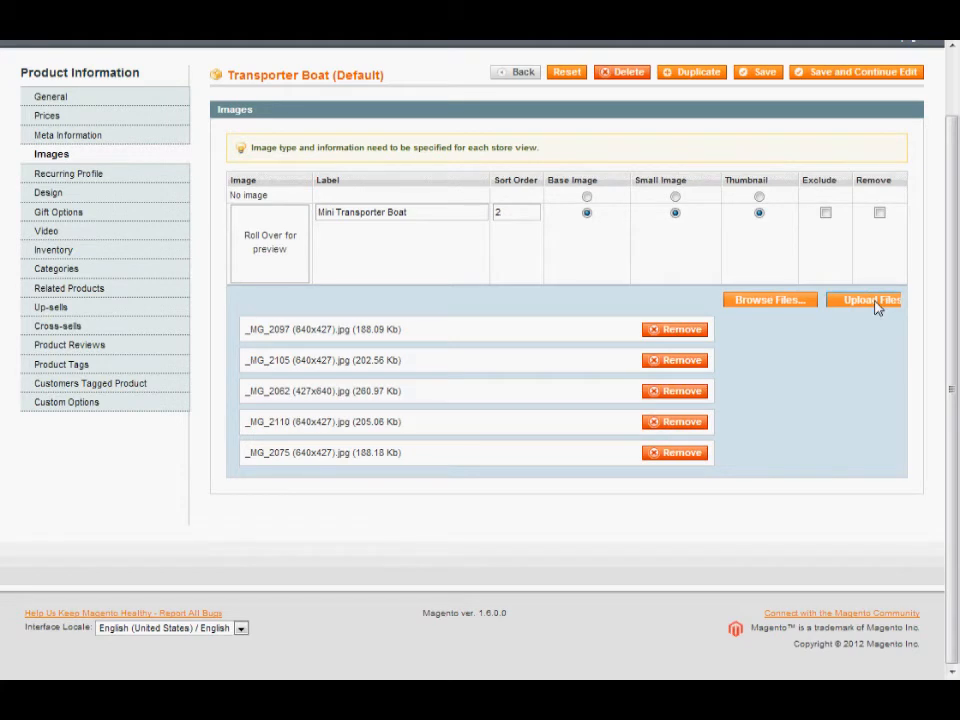
{"action": "left_click", "coordinate": [864, 300]}
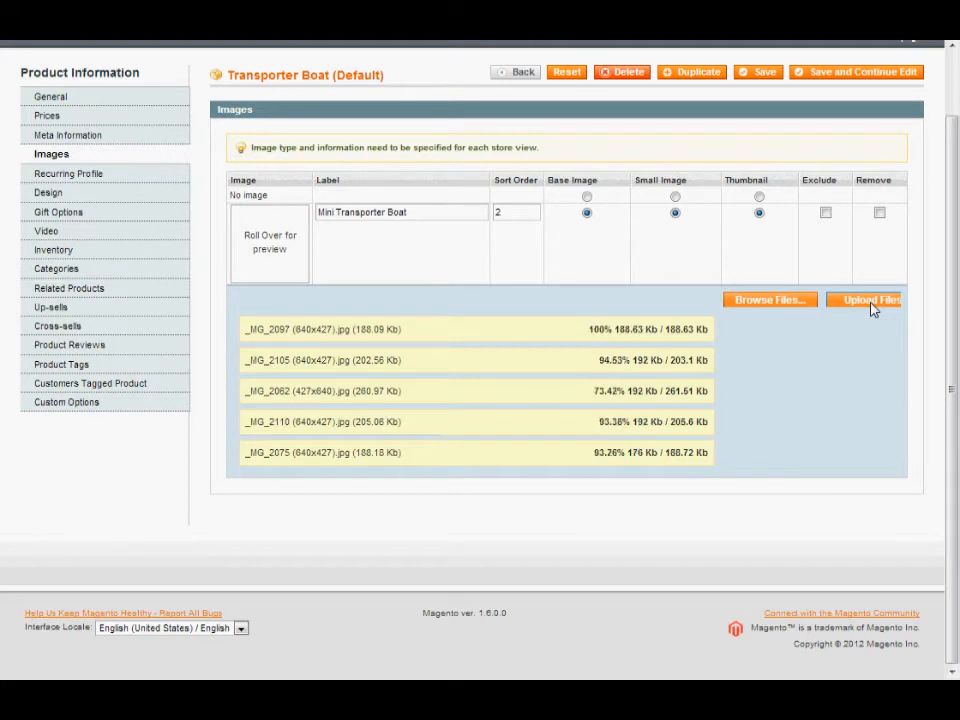
{"action": "left_click", "coordinate": [868, 300]}
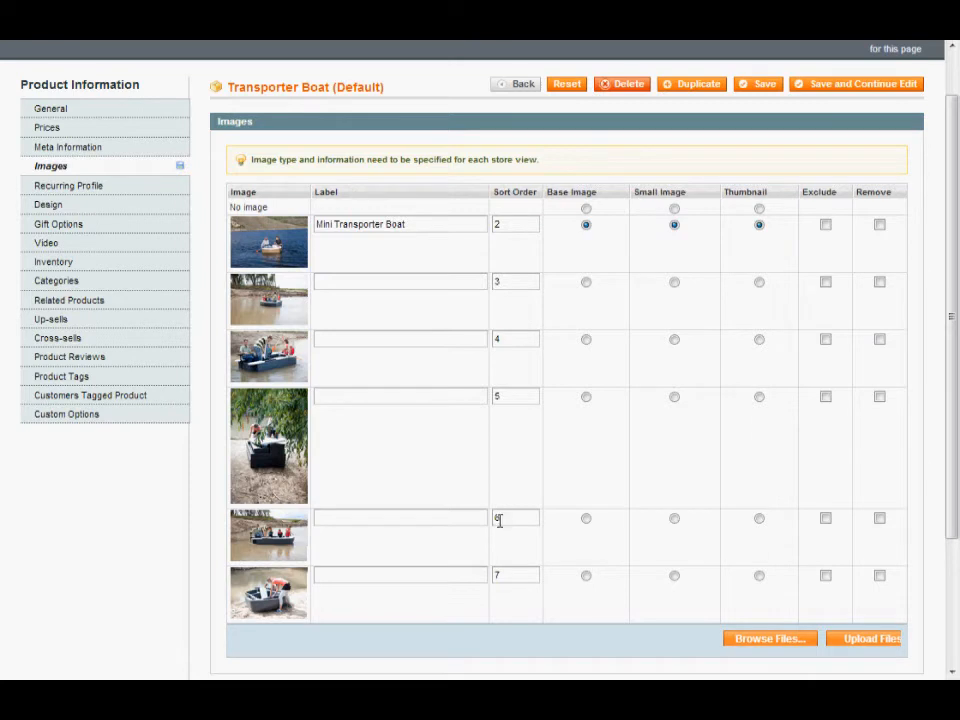
Set a new photo's sort order to 1 and save the Transporter Boat product
{"action": "type", "text": "1"}
{"action": "left_click", "coordinate": [516, 576]}
{"action": "type", "text": "6"}
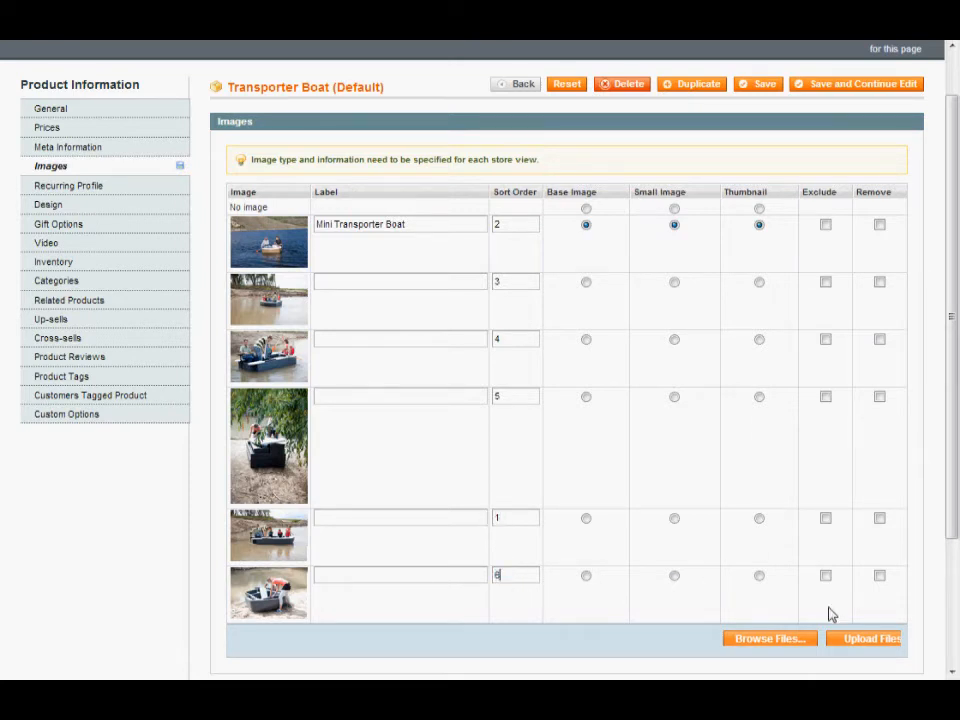
{"action": "mouse_move", "coordinate": [758, 87]}
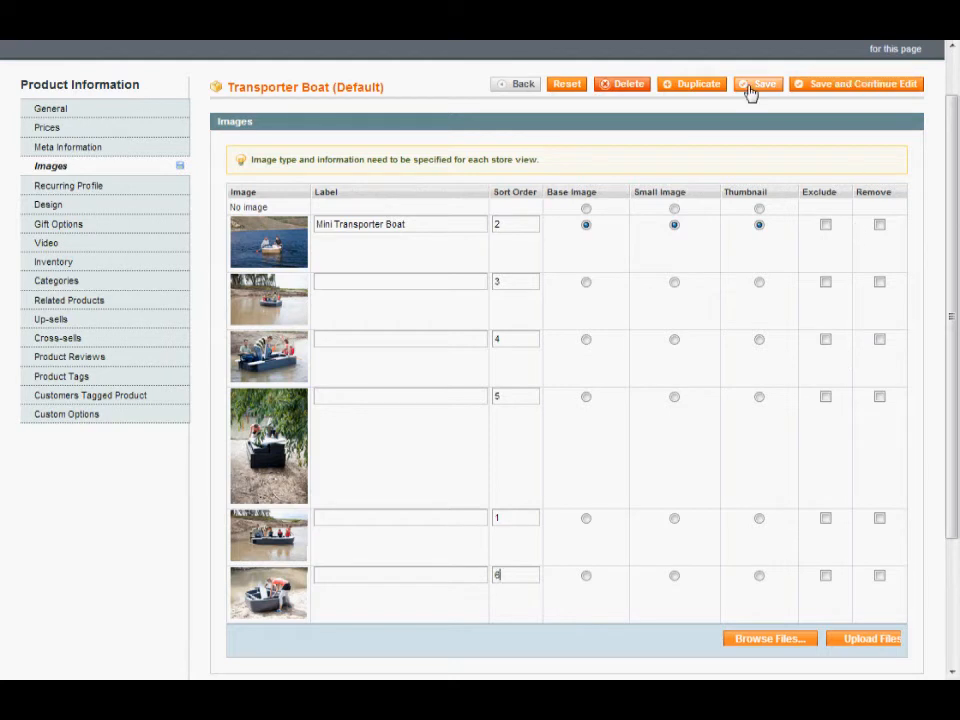
{"action": "left_click", "coordinate": [757, 84]}
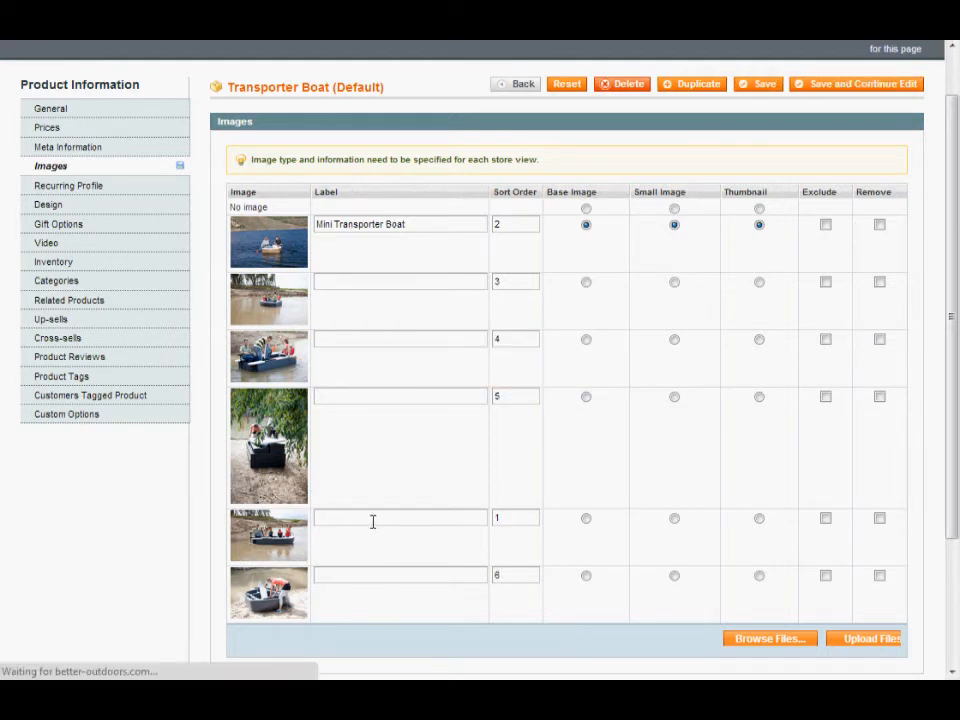
{"action": "left_click", "coordinate": [756, 84]}
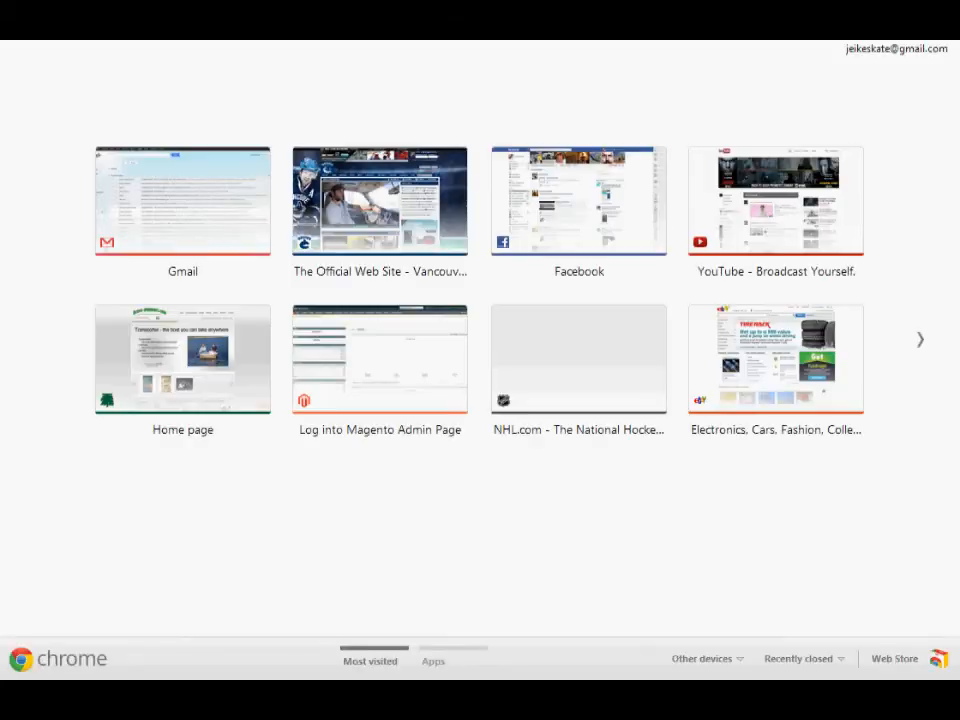
Navigate a new tab to the Better-Outdoors.com storefront home page
{"action": "type", "text": "bet"}
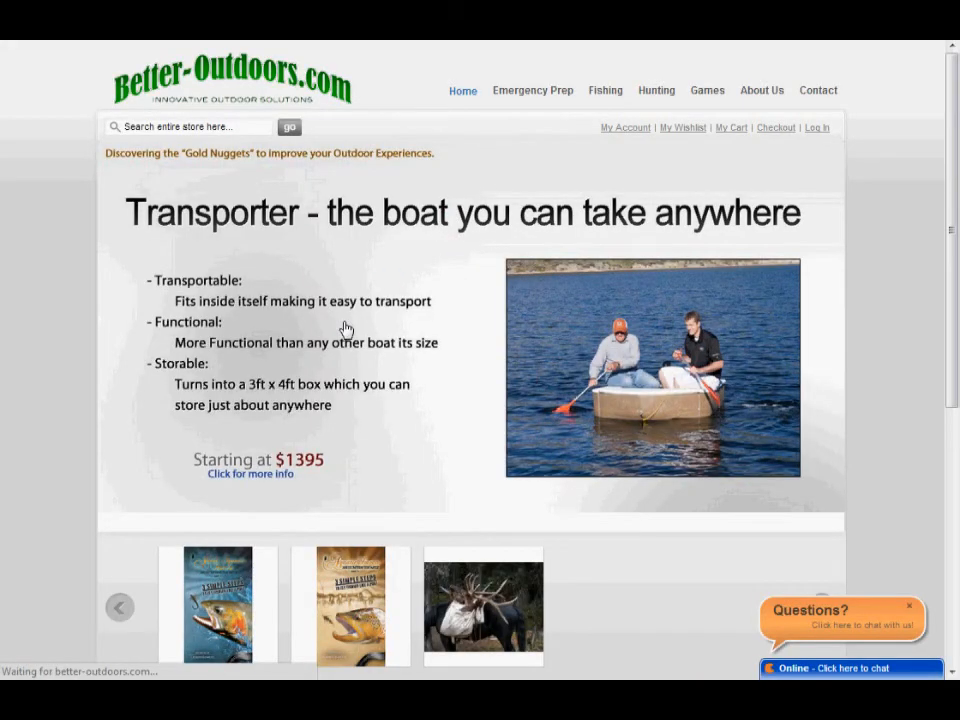
Visit the Transporter Boat page, enlarge a More Views photo and step to the next one
{"action": "left_click", "coordinate": [250, 472]}
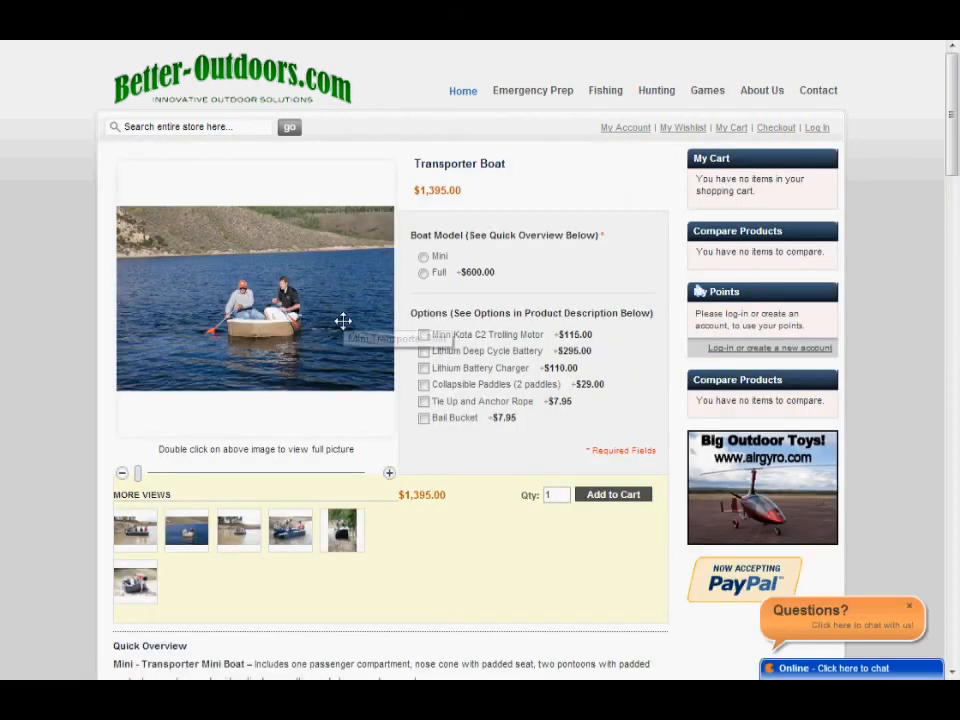
{"action": "scroll", "scroll_direction": "down", "scroll_amount": 3}
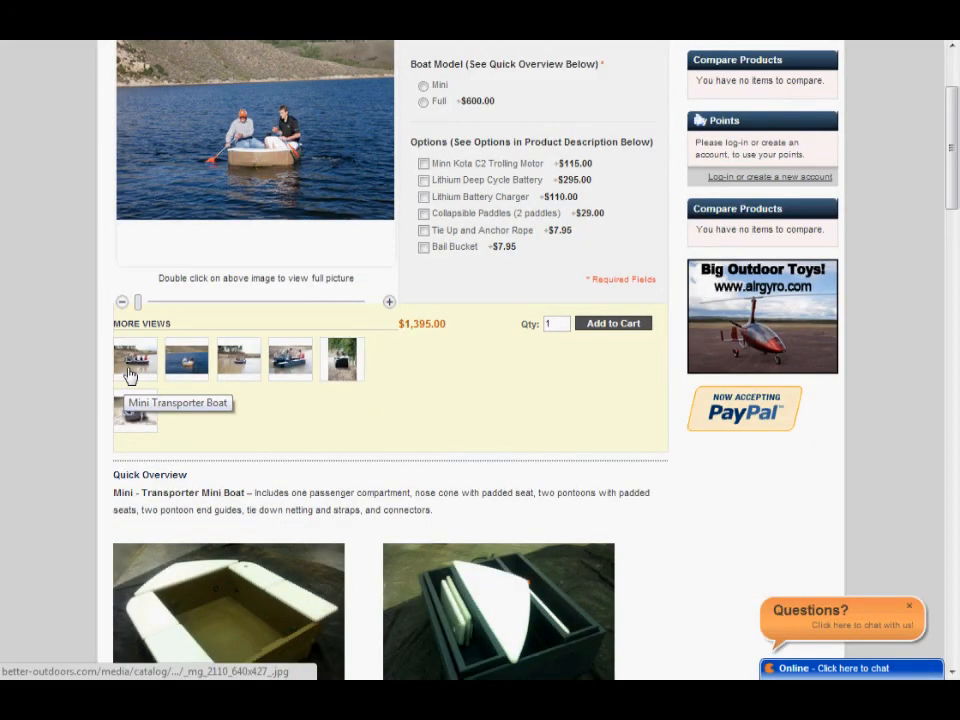
{"action": "left_click", "coordinate": [136, 358]}
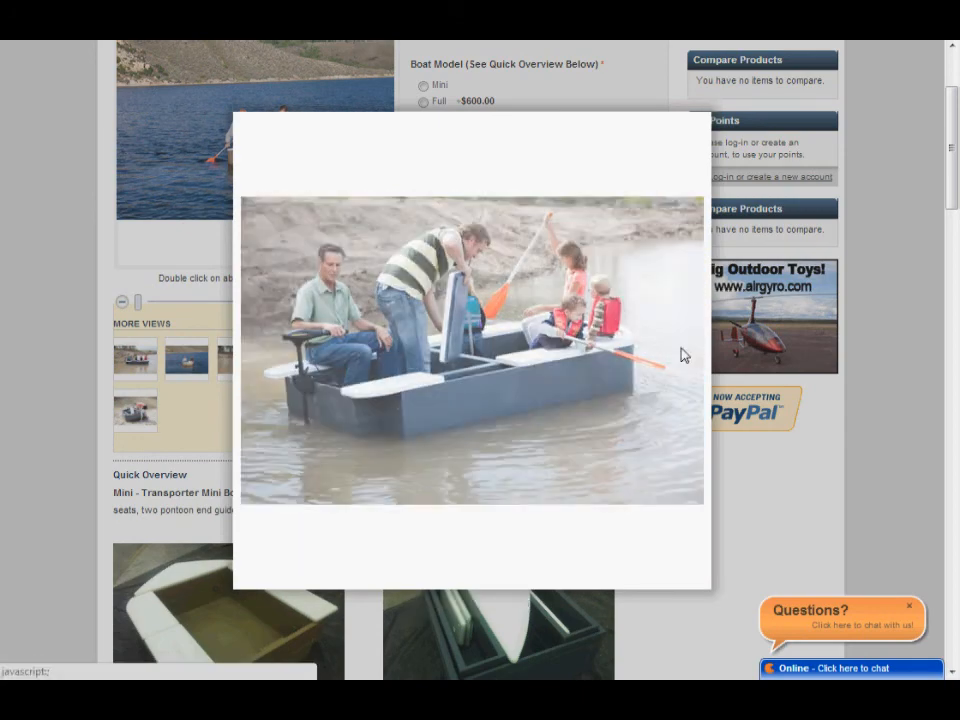
{"action": "left_click", "coordinate": [684, 348]}
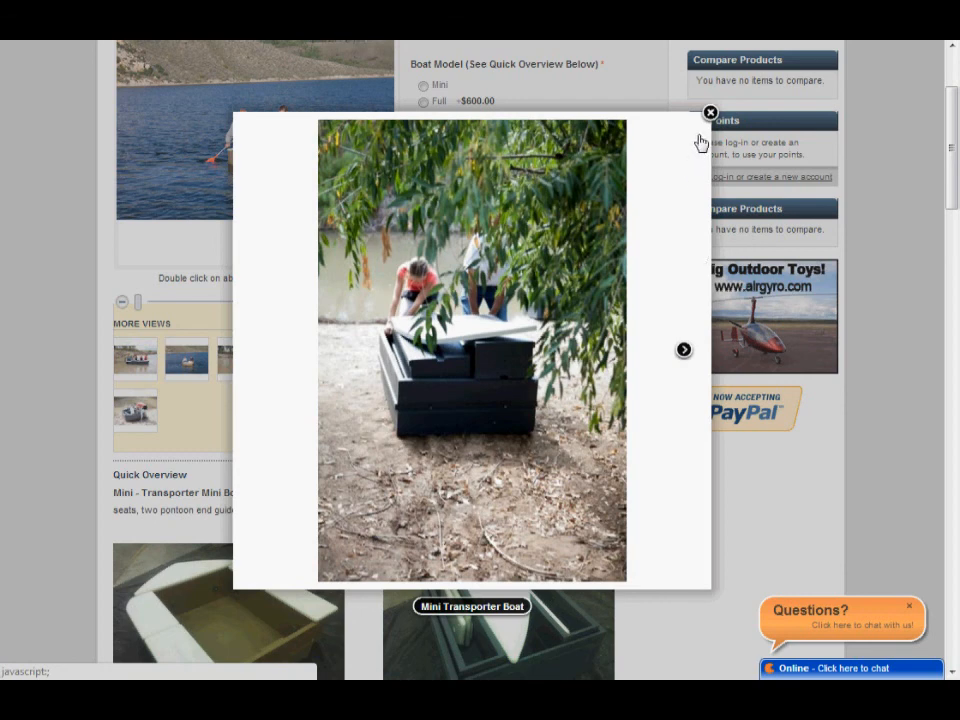